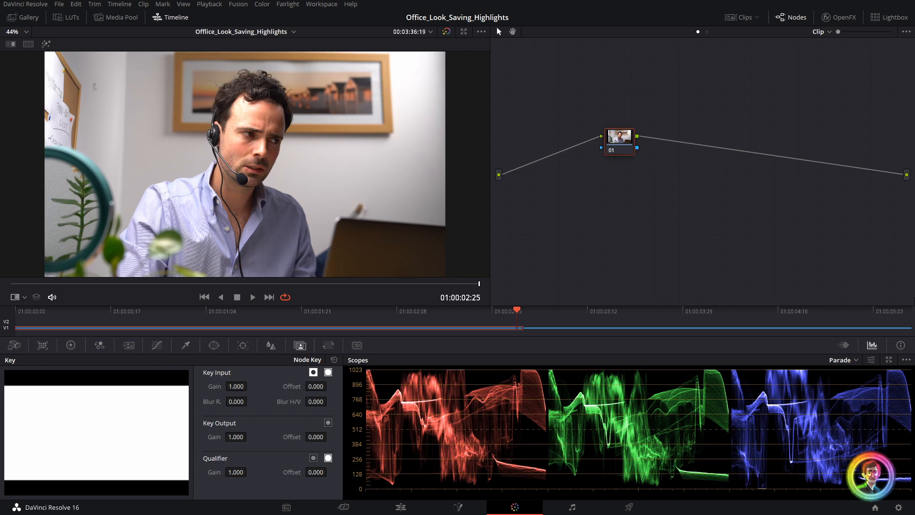
{"action": "mouse_move", "coordinate": [723, 271]}
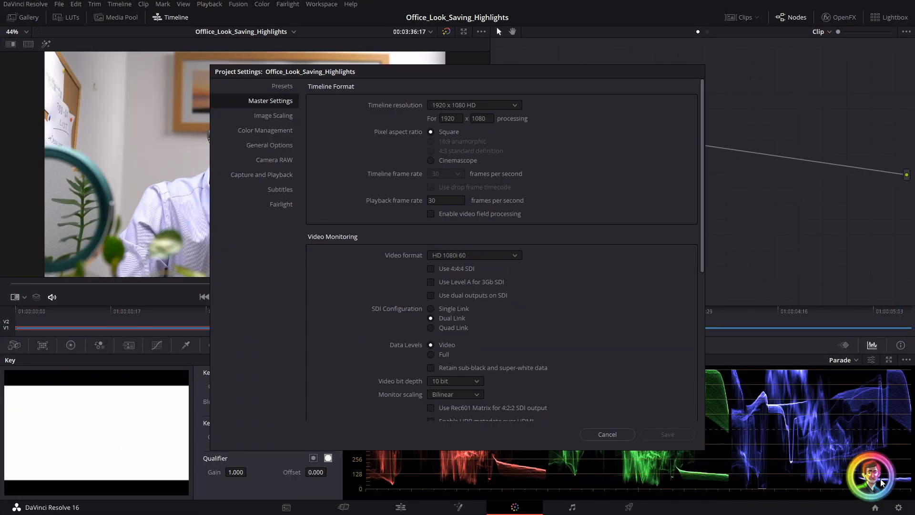
- Switch the project colour science to DaVinci YRGB Color Managed in Color Management
{"action": "left_click", "coordinate": [265, 130]}
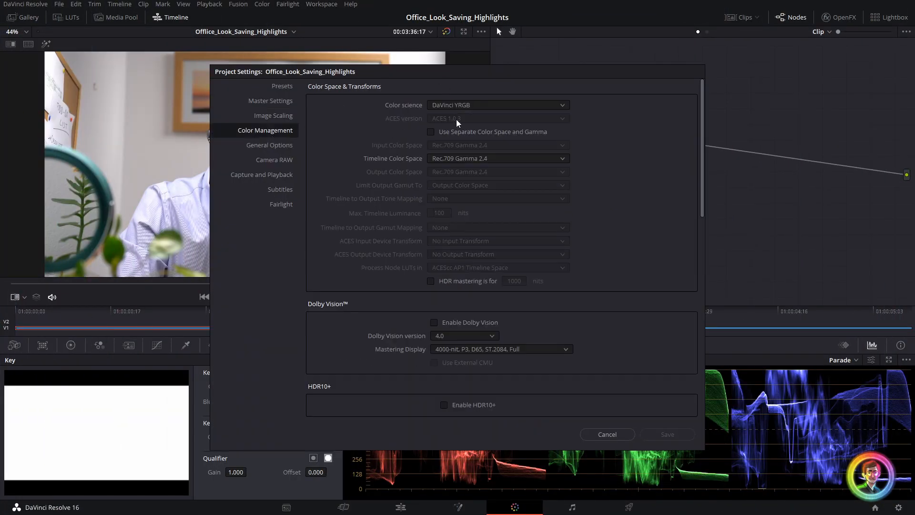
{"action": "left_click", "coordinate": [496, 104]}
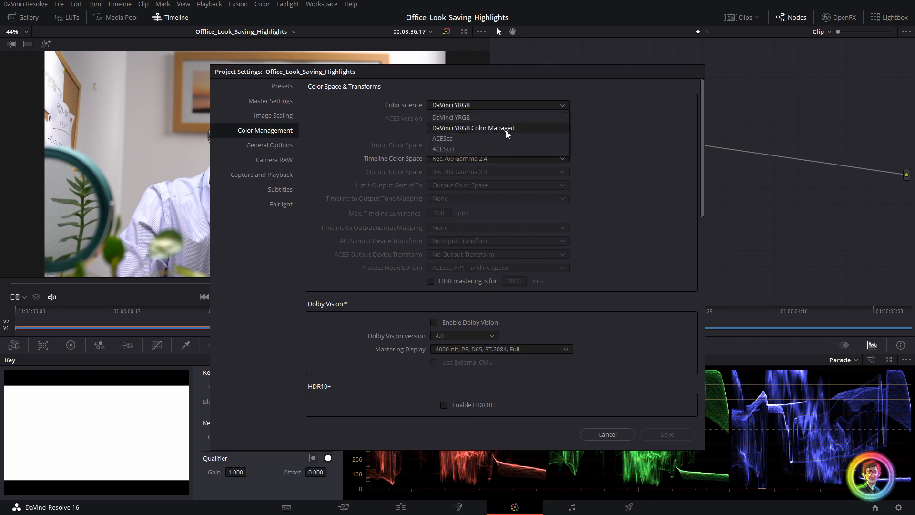
{"action": "left_click", "coordinate": [473, 128]}
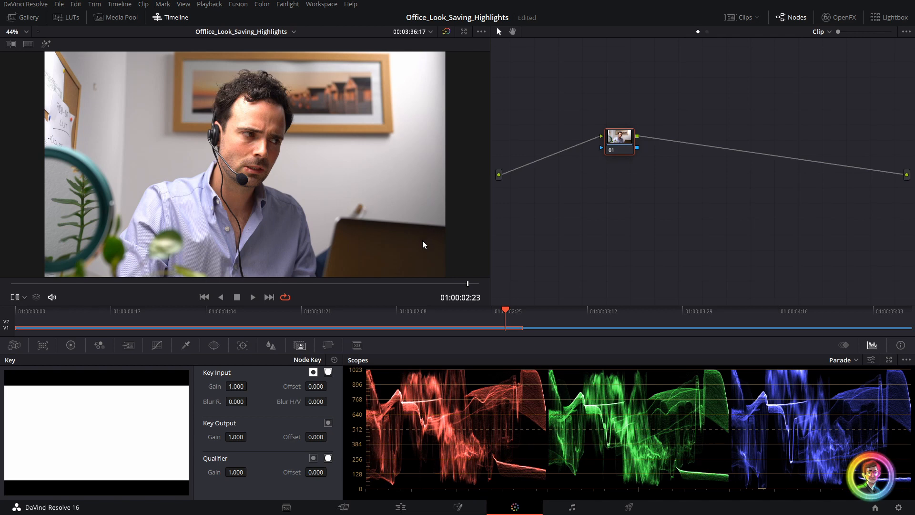
{"action": "mouse_move", "coordinate": [424, 246]}
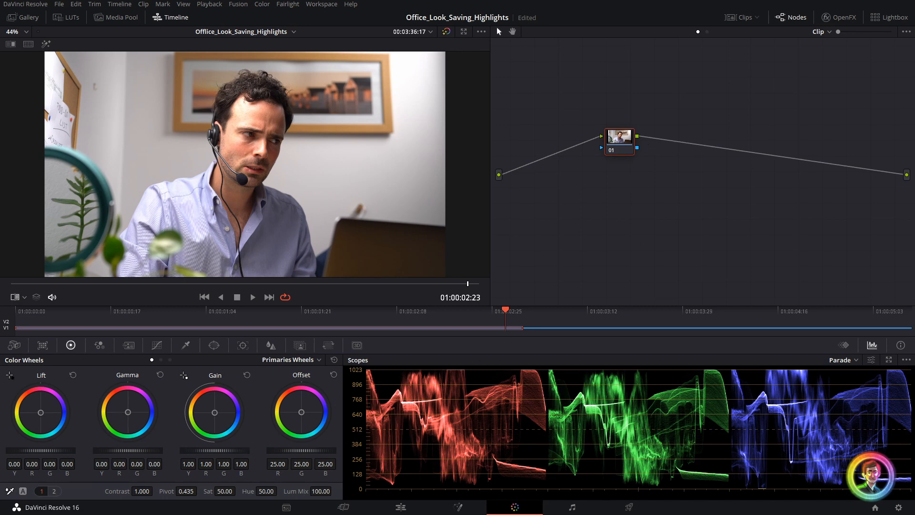
- On node 01, lower Gain to 0.81 and raise Contrast to about 1.208 with pivot 0.120
{"action": "left_click_drag", "start_coordinate": [214, 413], "coordinate": [214, 432]}
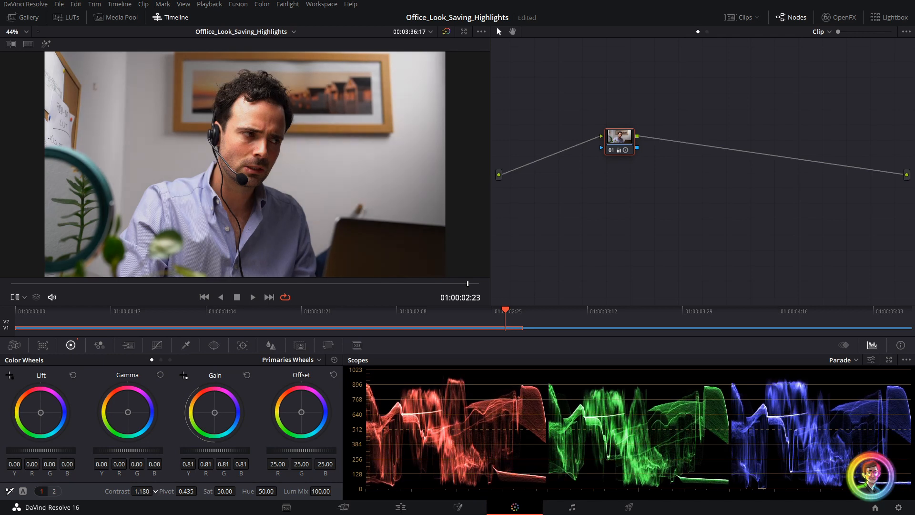
{"action": "left_click_drag", "start_coordinate": [141, 491], "coordinate": [149, 491]}
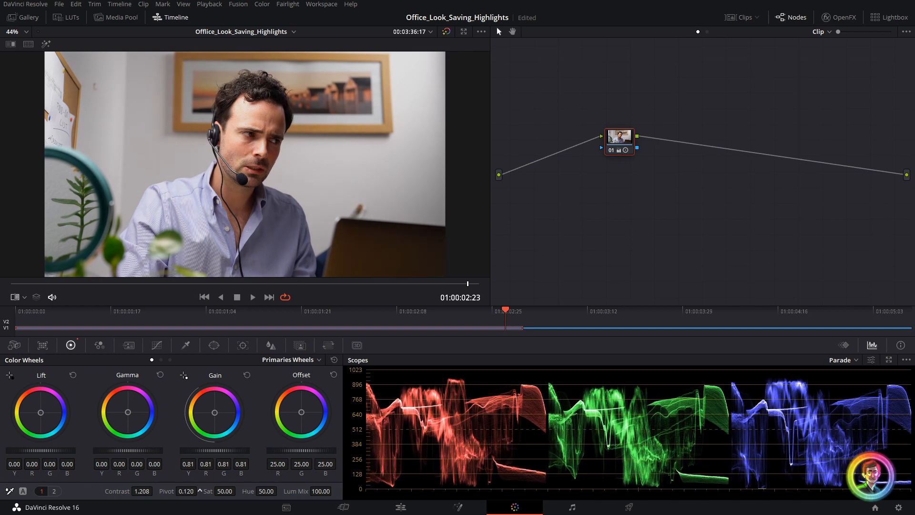
{"action": "left_click_drag", "start_coordinate": [185, 482], "coordinate": [185, 487]}
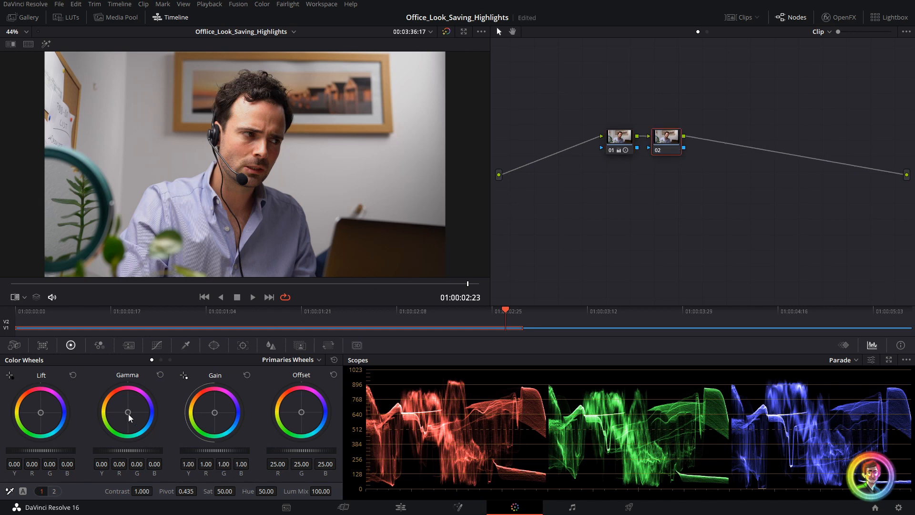
- Push node 02's Gamma wheel slightly toward blue
{"action": "left_click_drag", "start_coordinate": [128, 413], "coordinate": [128, 413]}
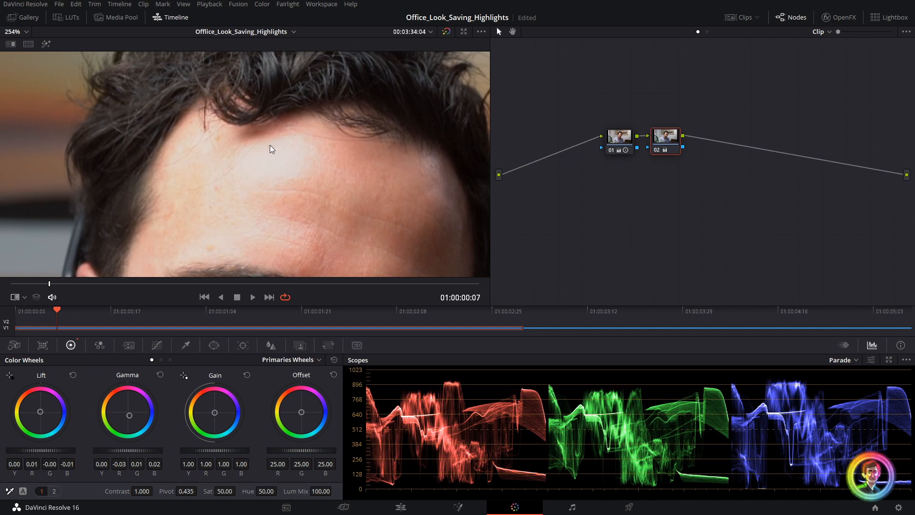
{"action": "mouse_move", "coordinate": [366, 216]}
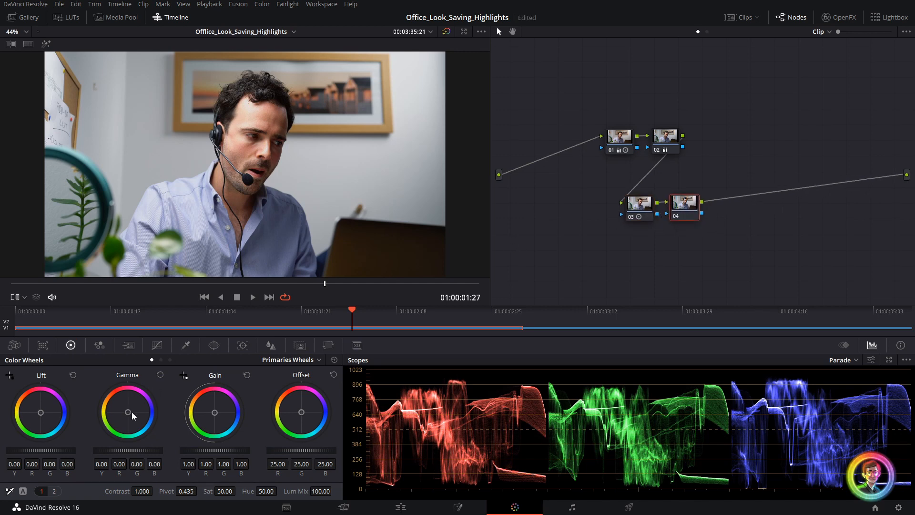
- Drag node 04's Gamma wheel further toward blue for cooler midtones
{"action": "left_click_drag", "start_coordinate": [127, 413], "coordinate": [127, 416]}
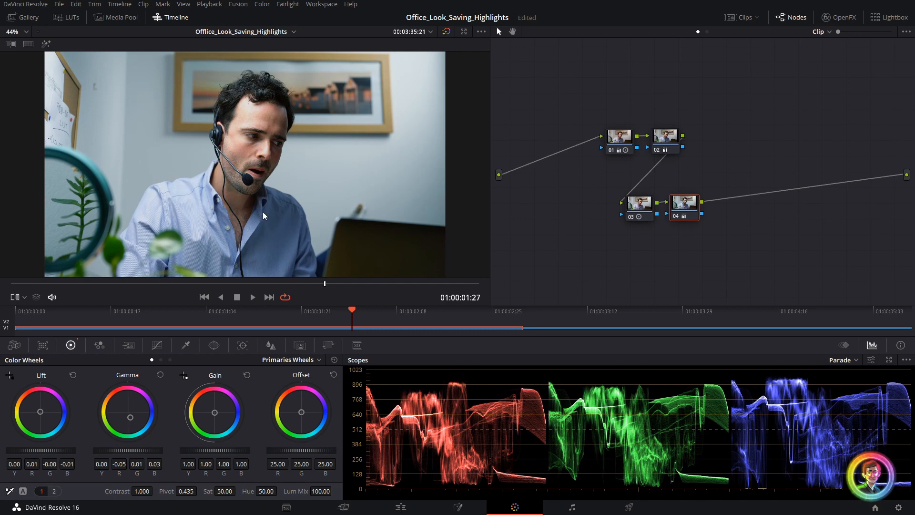
{"action": "mouse_move", "coordinate": [461, 227]}
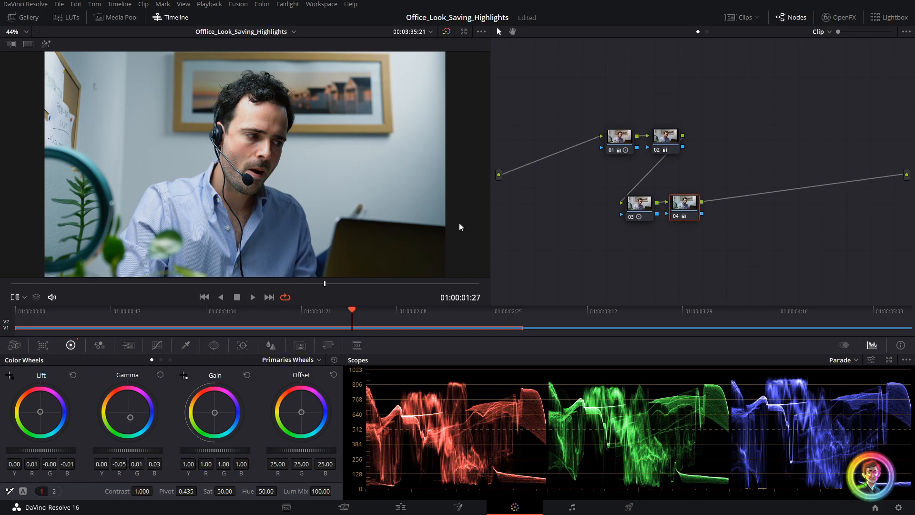
{"action": "mouse_move", "coordinate": [658, 216]}
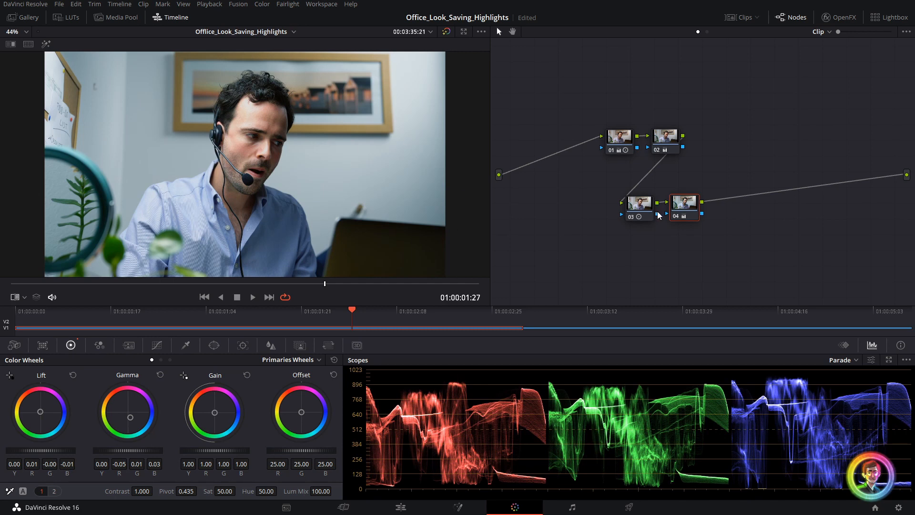
{"action": "mouse_move", "coordinate": [679, 209]}
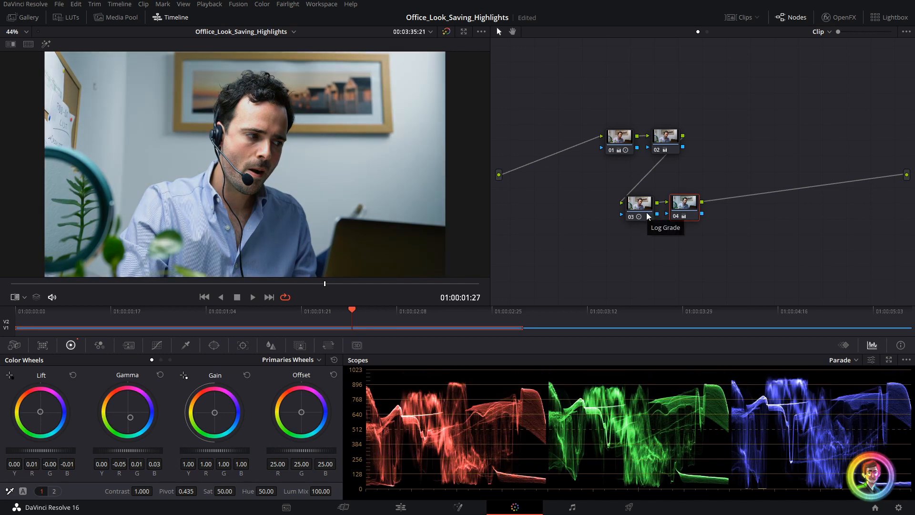
{"action": "mouse_move", "coordinate": [421, 121]}
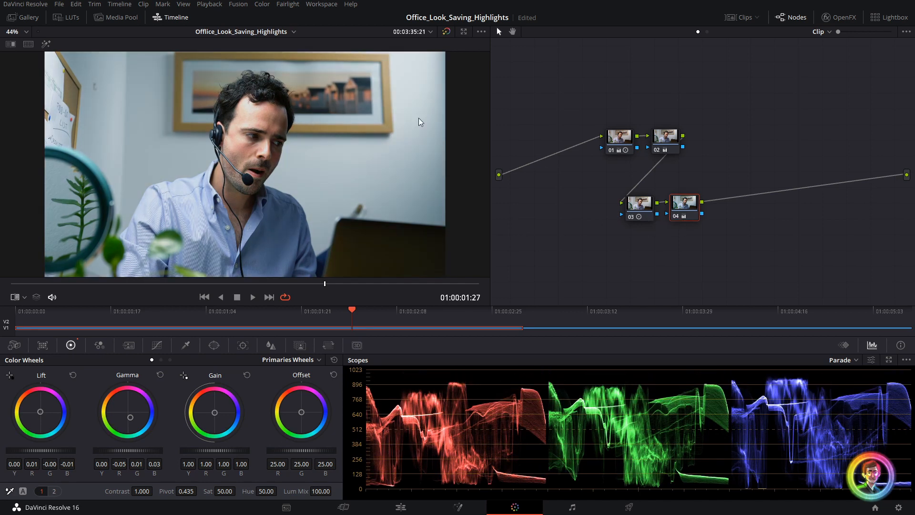
- Add node 05 and move it to the start of the chain before node 01
{"action": "left_click", "coordinate": [619, 140]}
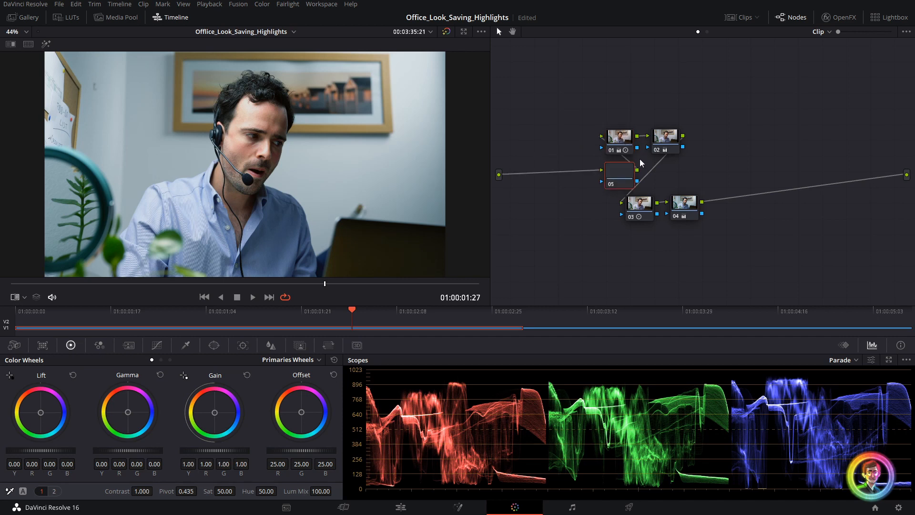
{"action": "left_click_drag", "start_coordinate": [611, 175], "coordinate": [541, 203]}
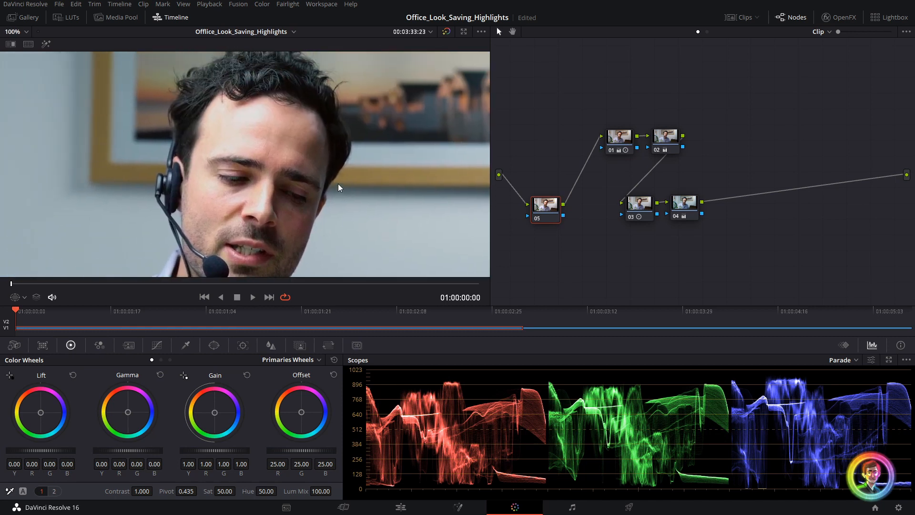
{"action": "mouse_move", "coordinate": [212, 345]}
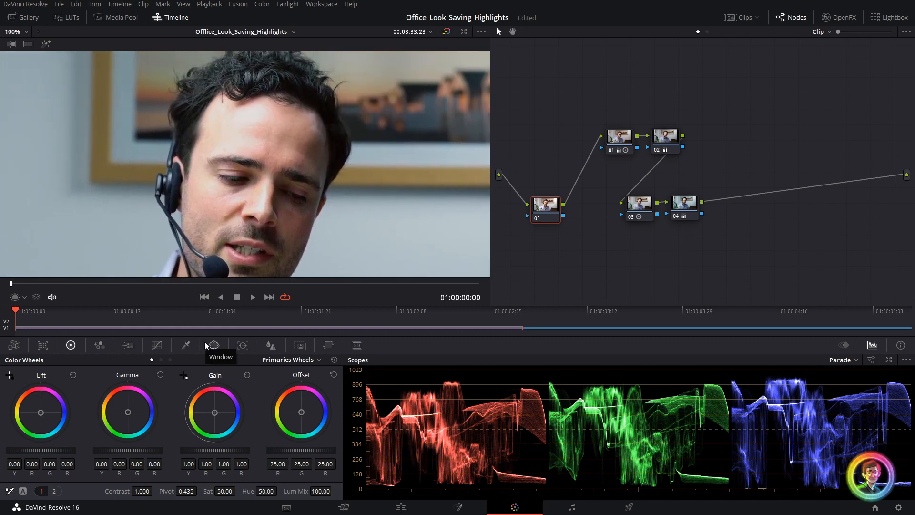
- Bring up the Window palette for node 05's forehead and nose shapes
{"action": "left_click", "coordinate": [213, 345]}
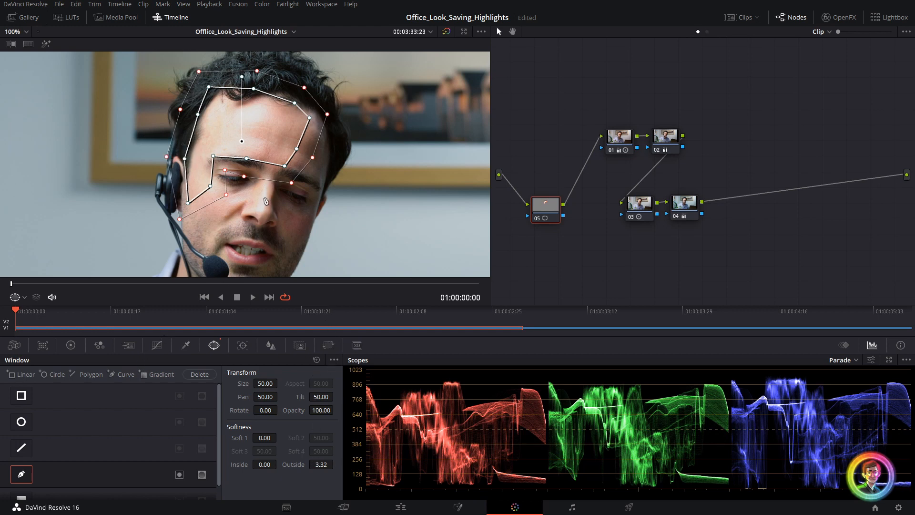
{"action": "mouse_move", "coordinate": [275, 218]}
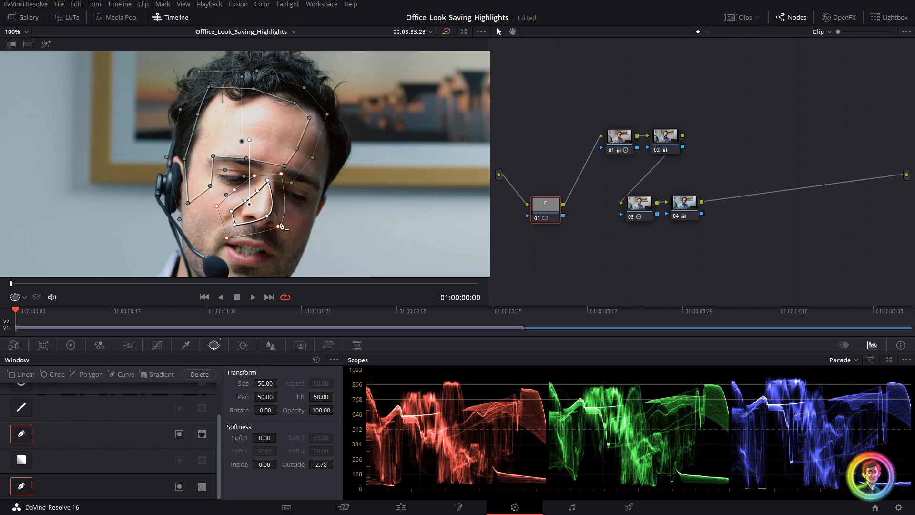
- Track node 05's face windows forward through the clip, then open the viewer overlay list
{"action": "left_click", "coordinate": [242, 345]}
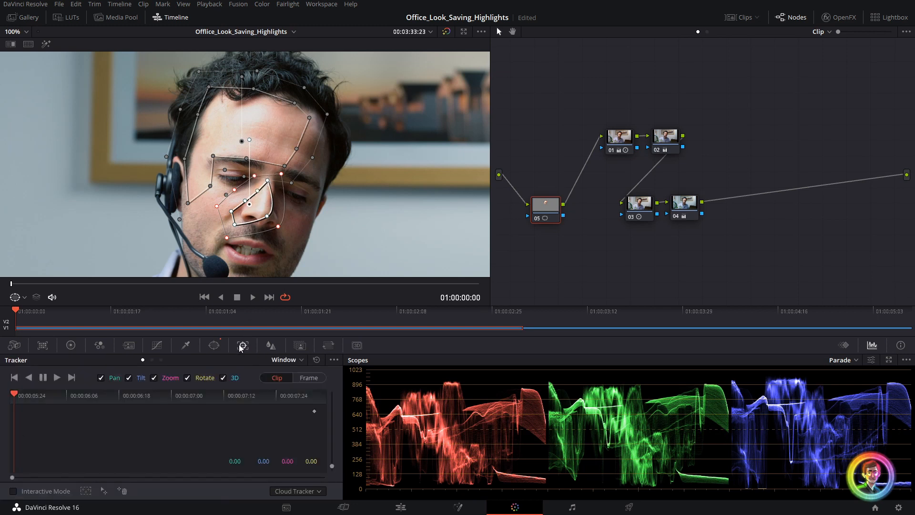
{"action": "left_click", "coordinate": [57, 377]}
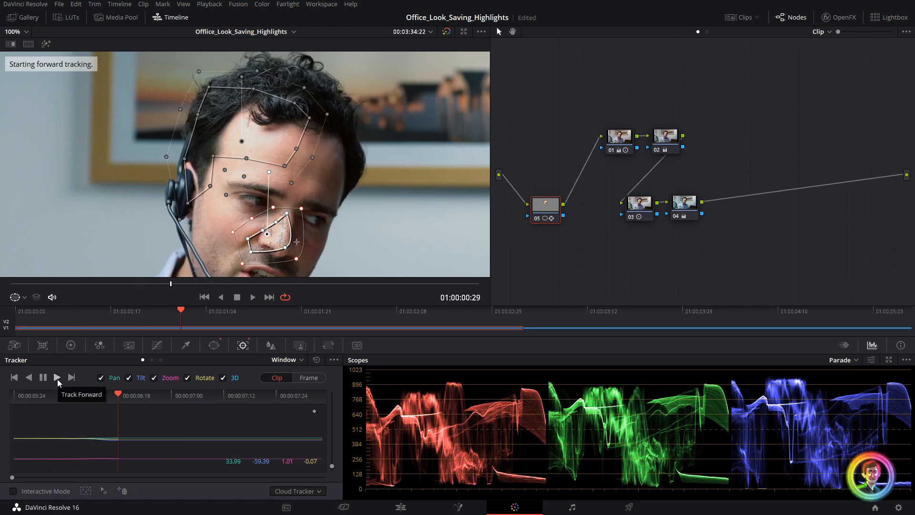
{"action": "left_click", "coordinate": [56, 377]}
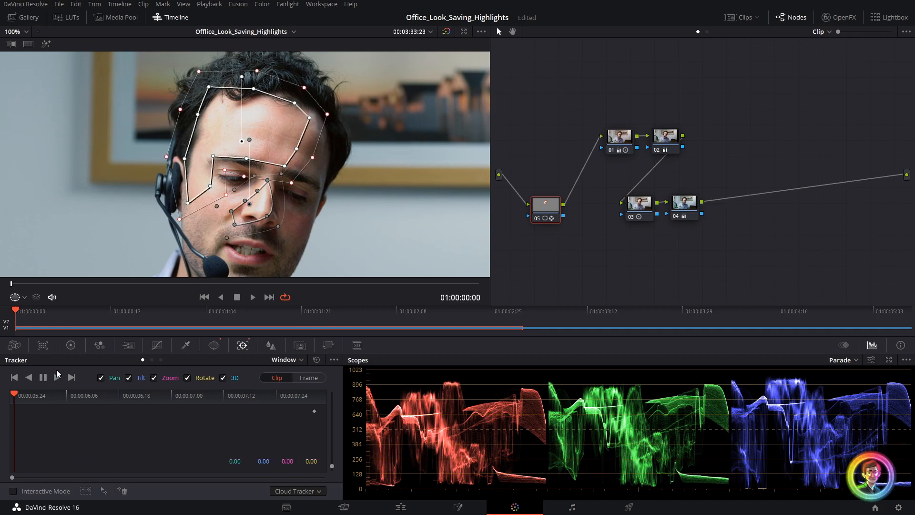
{"action": "left_click", "coordinate": [71, 377]}
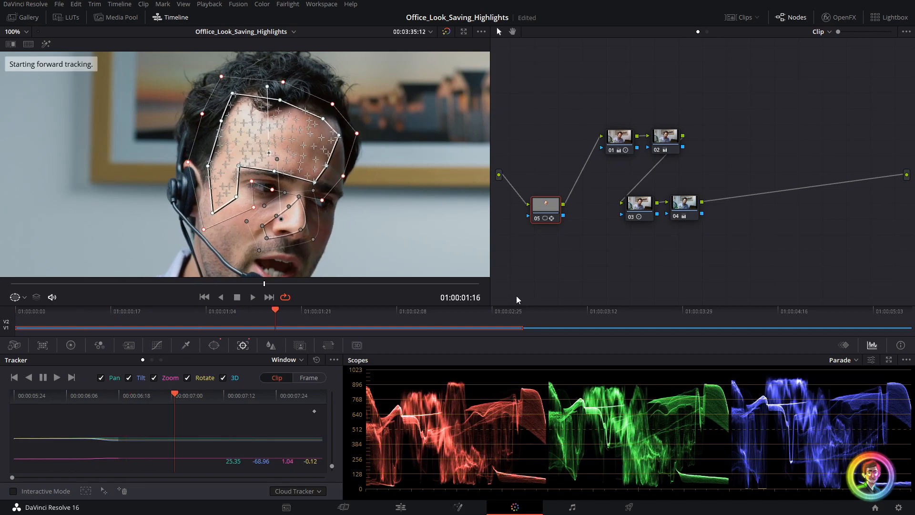
{"action": "left_click", "coordinate": [71, 377]}
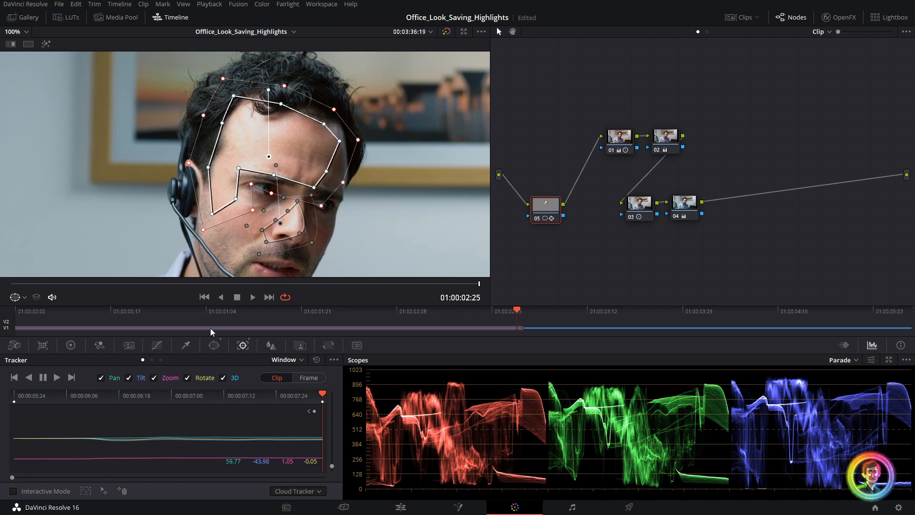
{"action": "left_click", "coordinate": [17, 297]}
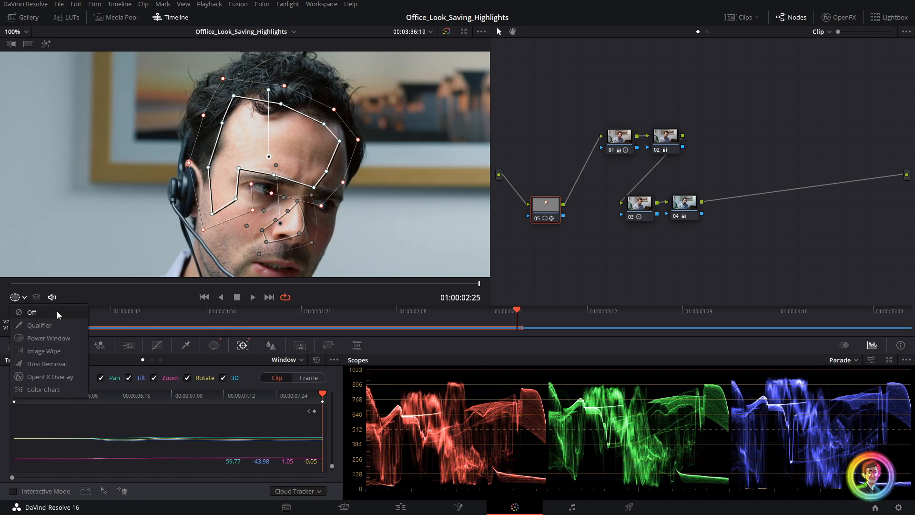
- Hide window overlays, lower face-window contrast to 0.826 and darken Lift slightly
{"action": "left_click", "coordinate": [31, 312]}
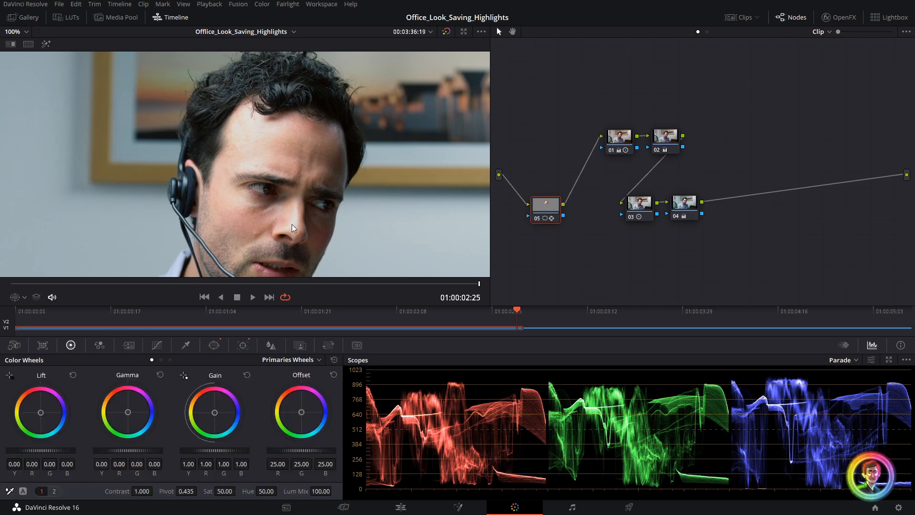
{"action": "mouse_move", "coordinate": [226, 171]}
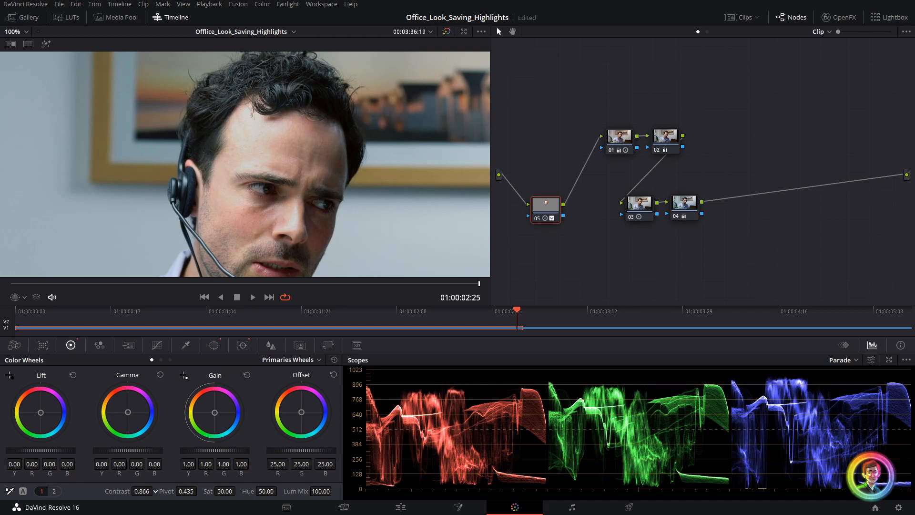
{"action": "left_click_drag", "start_coordinate": [142, 491], "coordinate": [134, 491]}
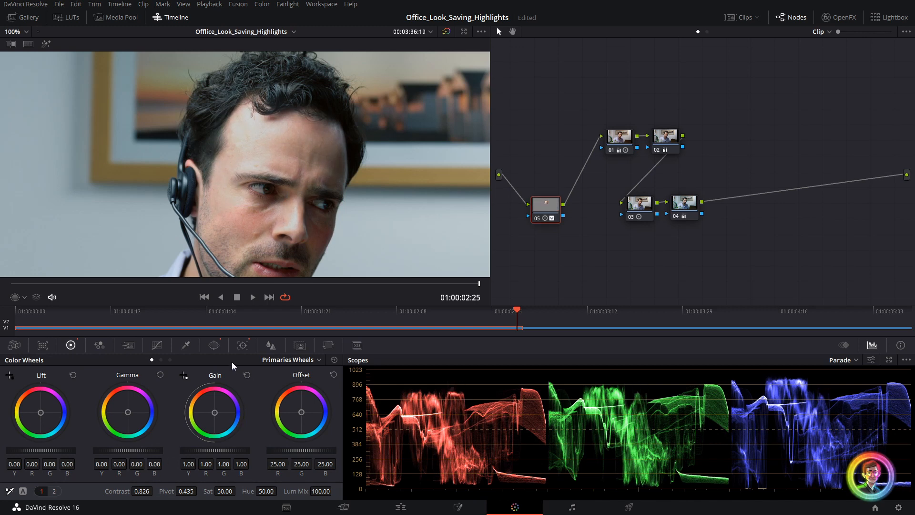
{"action": "mouse_move", "coordinate": [216, 147]}
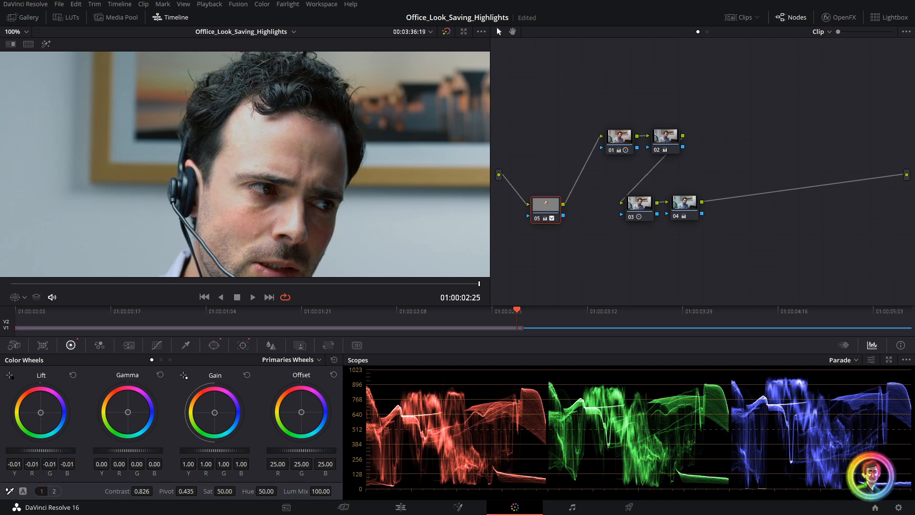
{"action": "left_click_drag", "start_coordinate": [39, 412], "coordinate": [40, 421]}
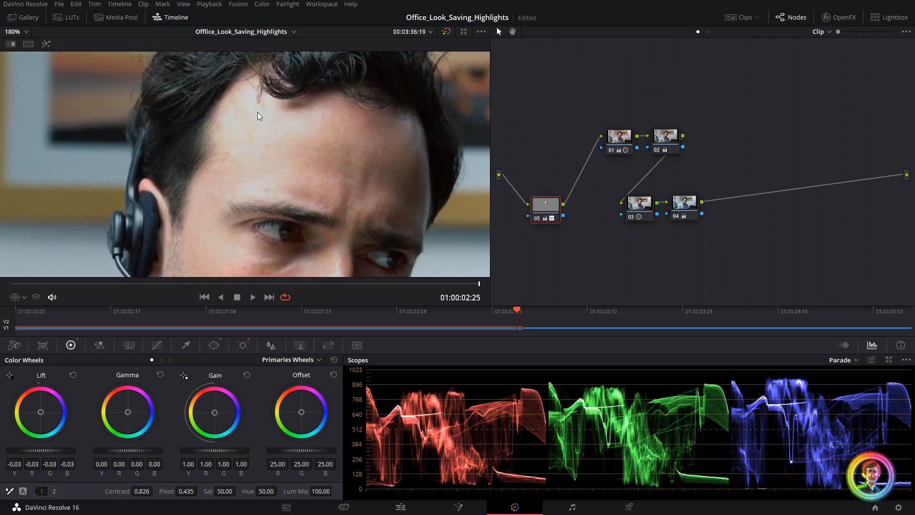
{"action": "mouse_move", "coordinate": [259, 119]}
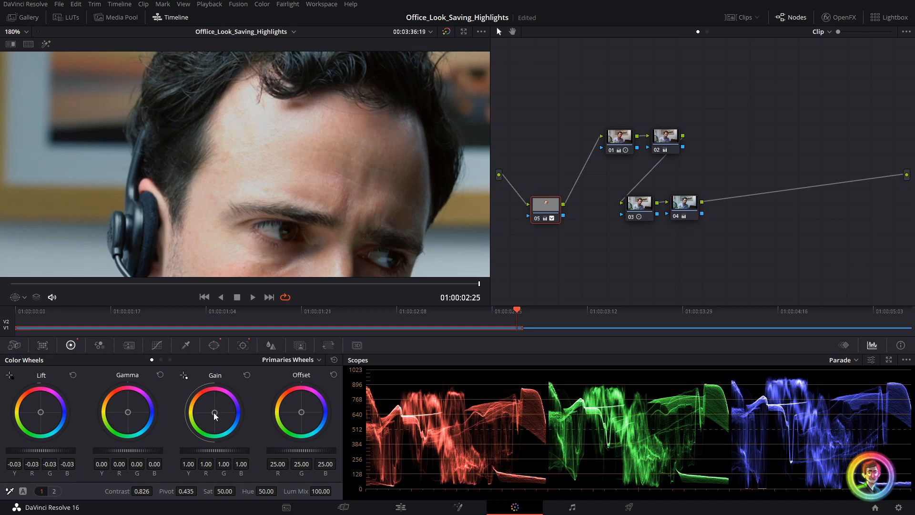
- Warm and dim the face window's Gain and reduce saturation to 47.40
{"action": "left_click_drag", "start_coordinate": [215, 411], "coordinate": [215, 414]}
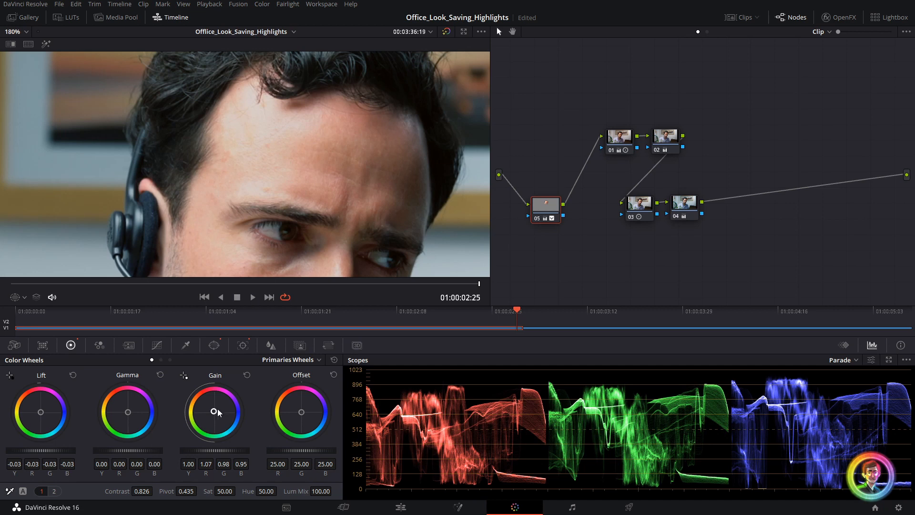
{"action": "mouse_move", "coordinate": [325, 172]}
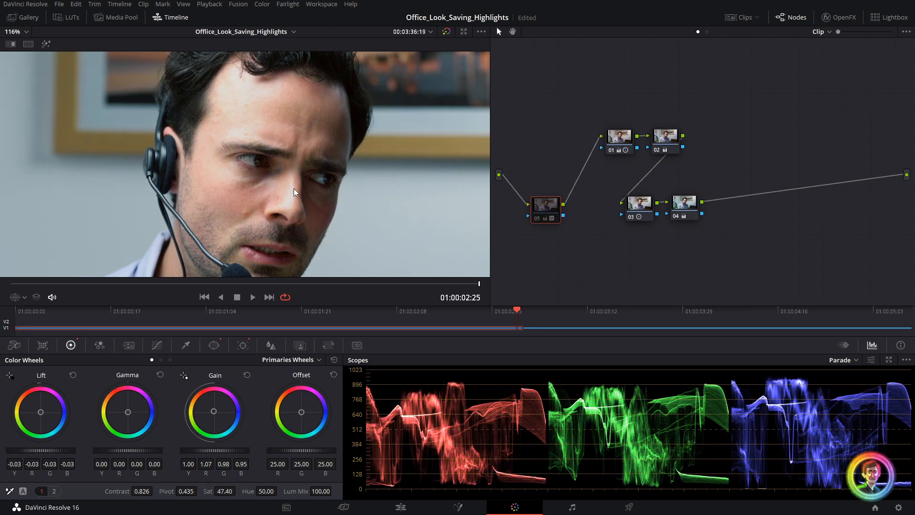
{"action": "left_click", "coordinate": [544, 208]}
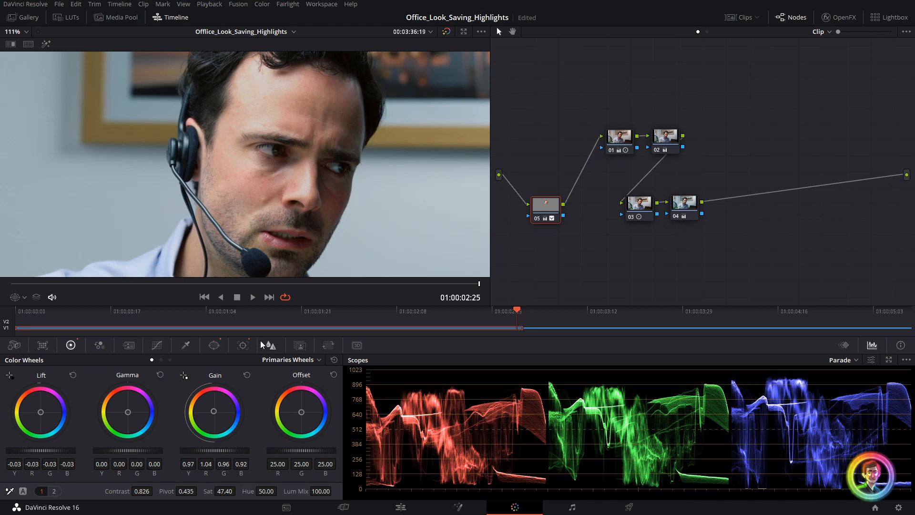
- Raise the face window's outside softness to 5.52
{"action": "left_click", "coordinate": [214, 345]}
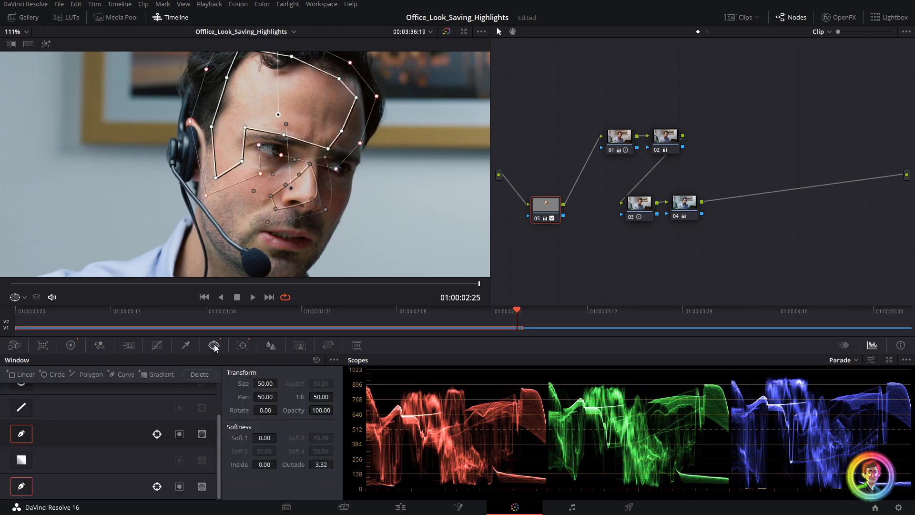
{"action": "left_click", "coordinate": [320, 464]}
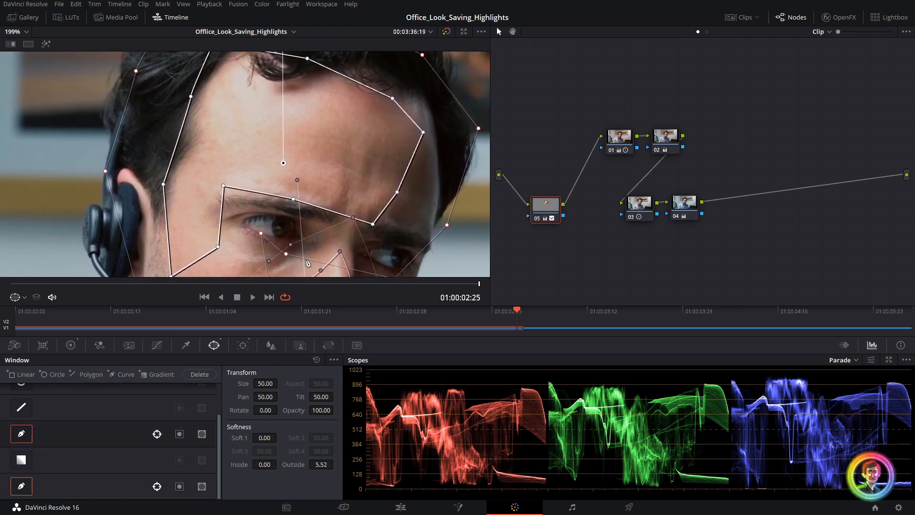
- Switch node 05 back to the primary color wheels, leaving the face grade unchanged
{"action": "left_click", "coordinate": [70, 345]}
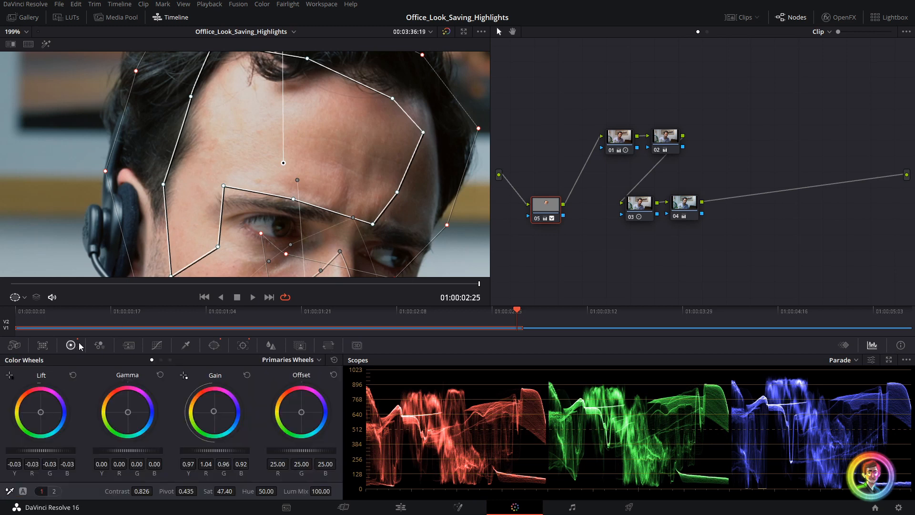
{"action": "left_click", "coordinate": [54, 491]}
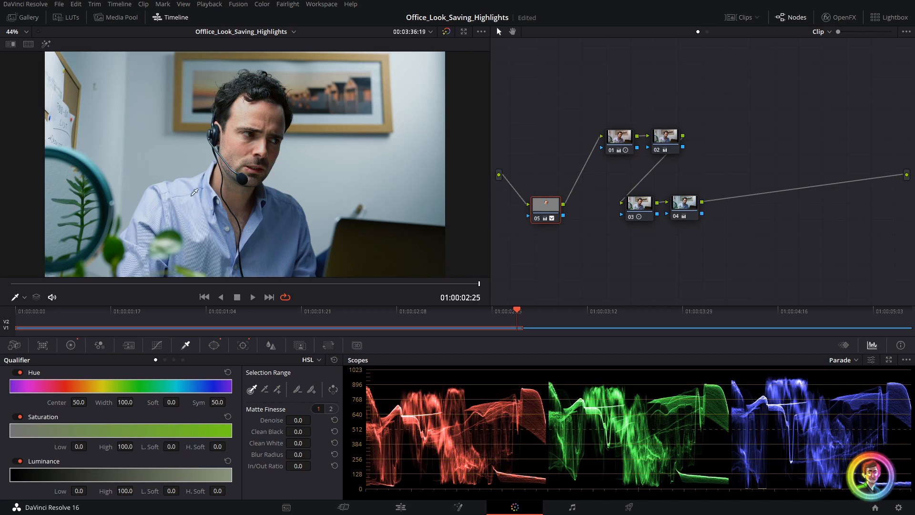
{"action": "mouse_move", "coordinate": [547, 232]}
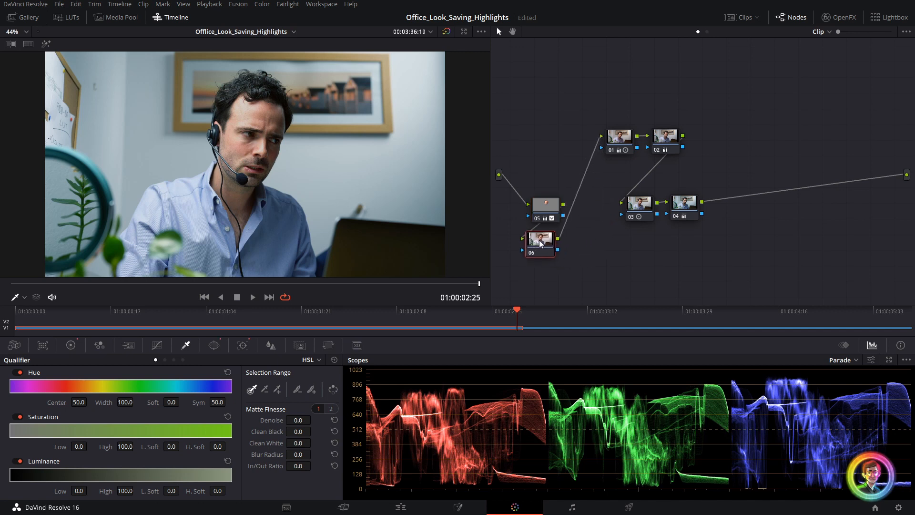
- Wire new node 06 below node 05 into the grade and give it a polygon window
{"action": "left_click_drag", "start_coordinate": [541, 241], "coordinate": [546, 236]}
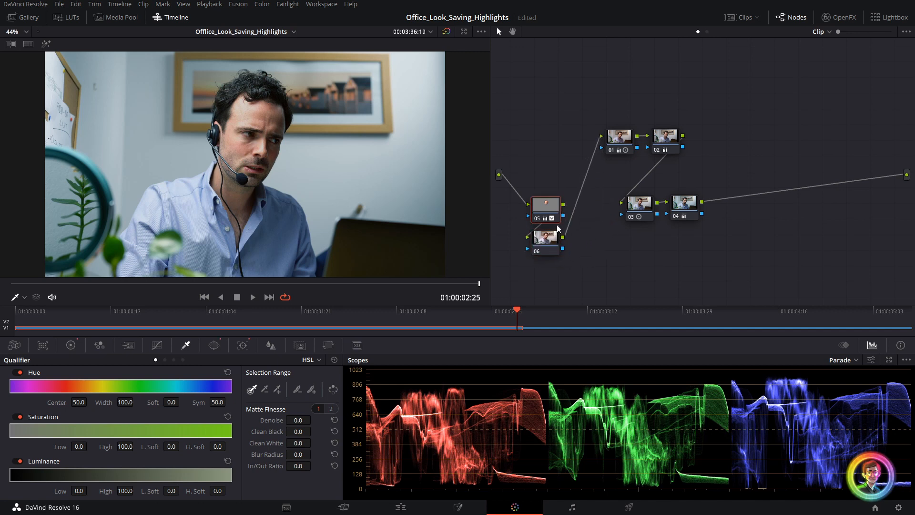
{"action": "left_click", "coordinate": [544, 237]}
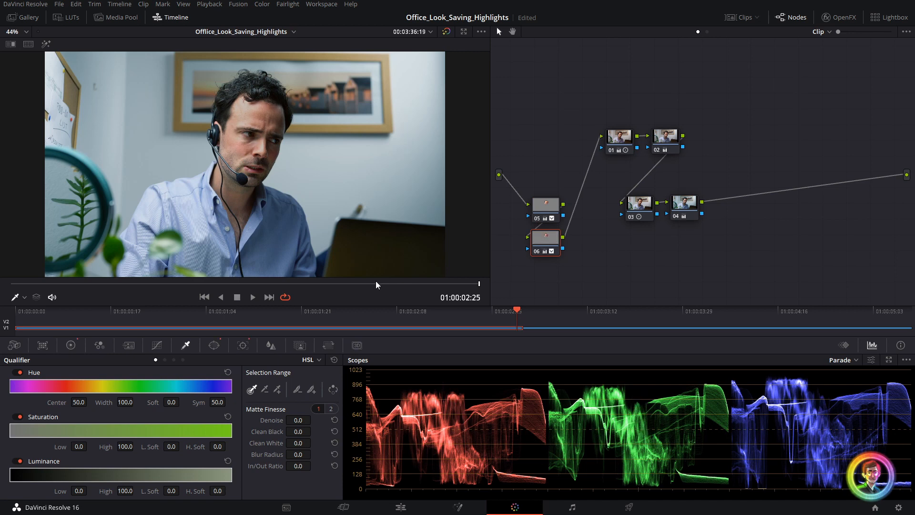
{"action": "left_click", "coordinate": [213, 345]}
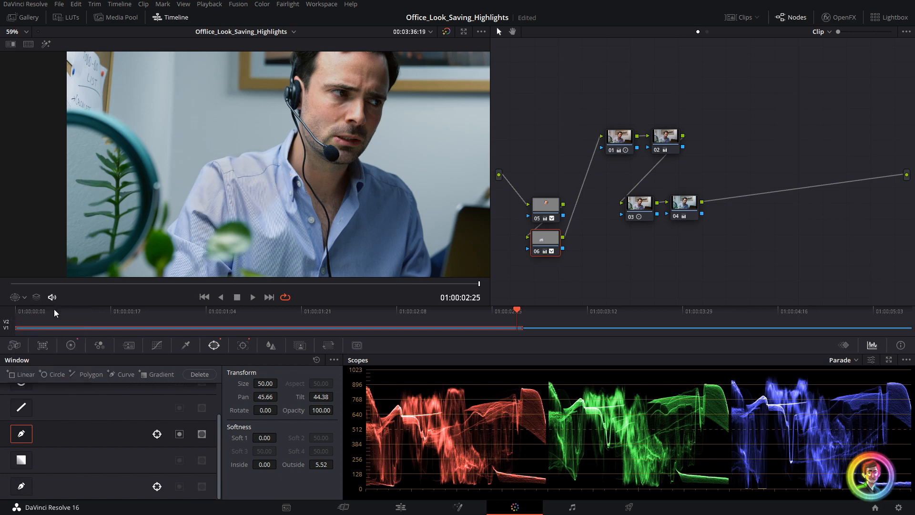
{"action": "mouse_move", "coordinate": [418, 212]}
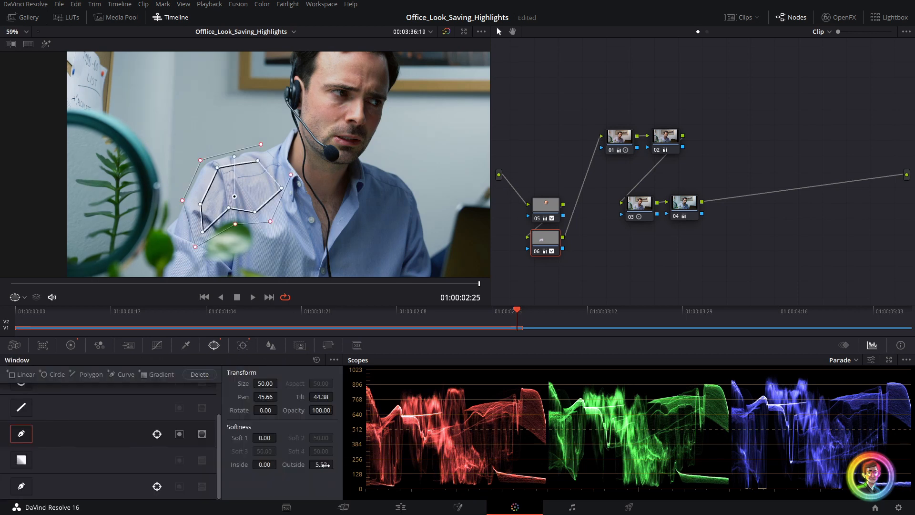
- Feather node 06's polygon window over the shirt highlight by raising Softness Outside
{"action": "left_click_drag", "start_coordinate": [321, 464], "coordinate": [327, 464]}
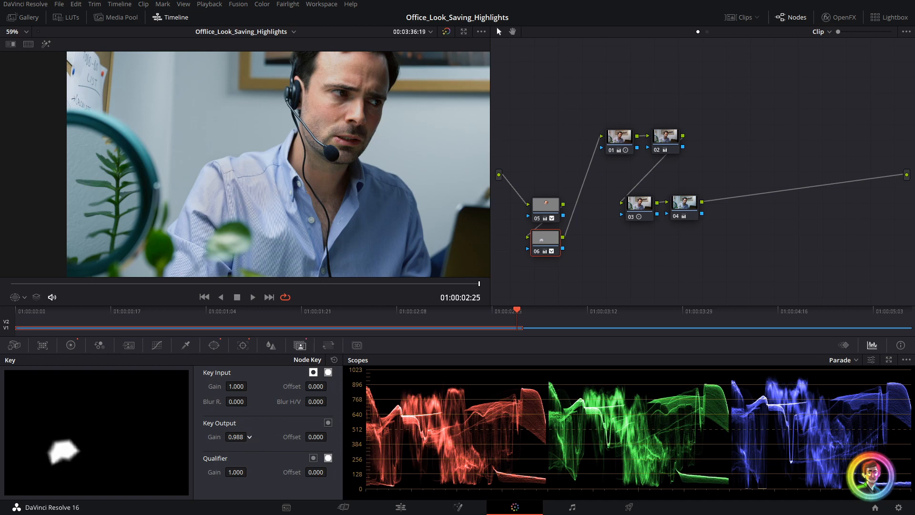
- Lower node 06's key output gain to 0.701 and view the shirt polygon window
{"action": "left_click_drag", "start_coordinate": [236, 437], "coordinate": [236, 444]}
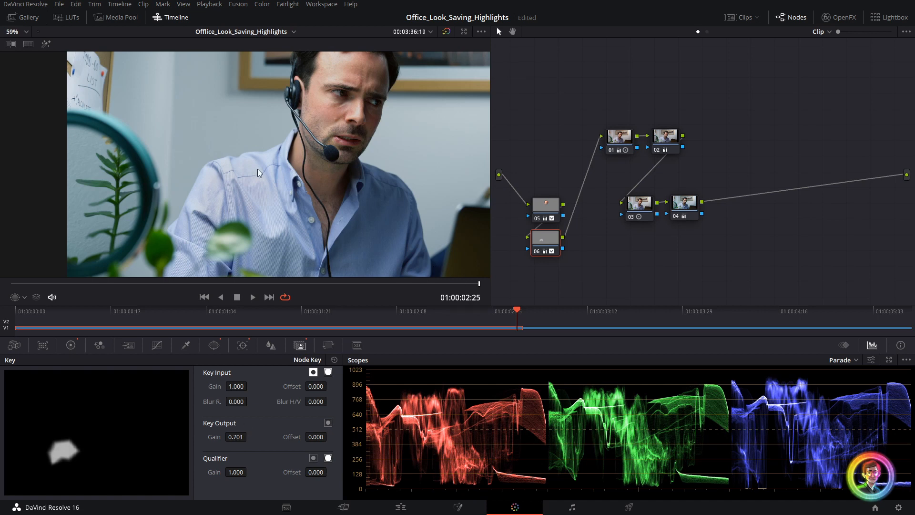
{"action": "left_click", "coordinate": [214, 345]}
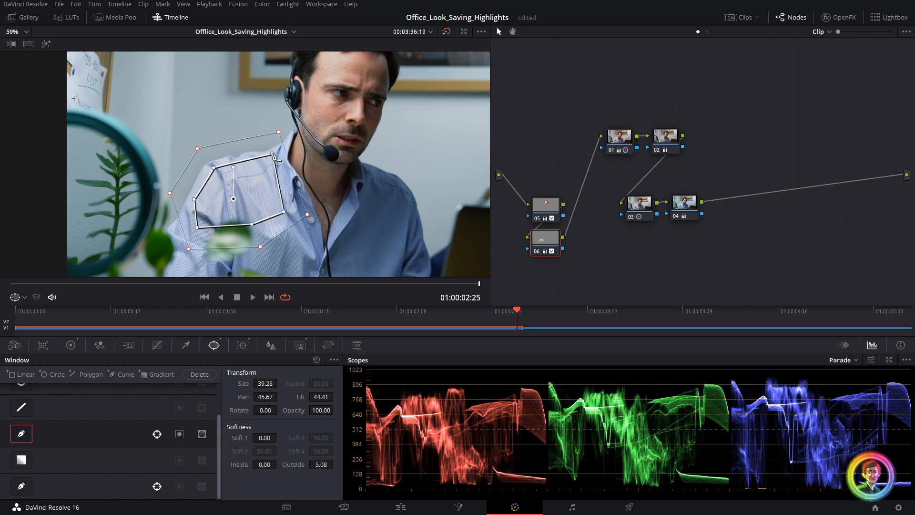
- Raise the shirt polygon's Softness Outside to 7.48, checking the qualifier settings in between
{"action": "left_click", "coordinate": [185, 345]}
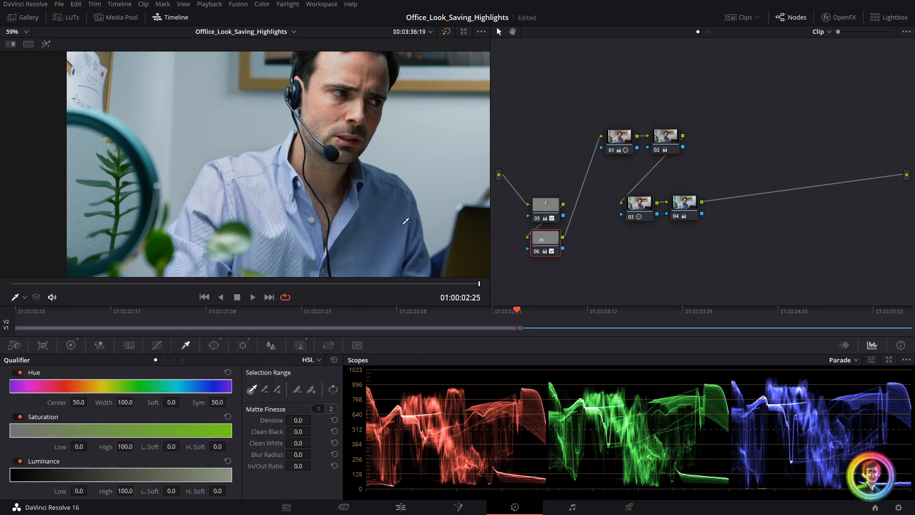
{"action": "left_click", "coordinate": [214, 345]}
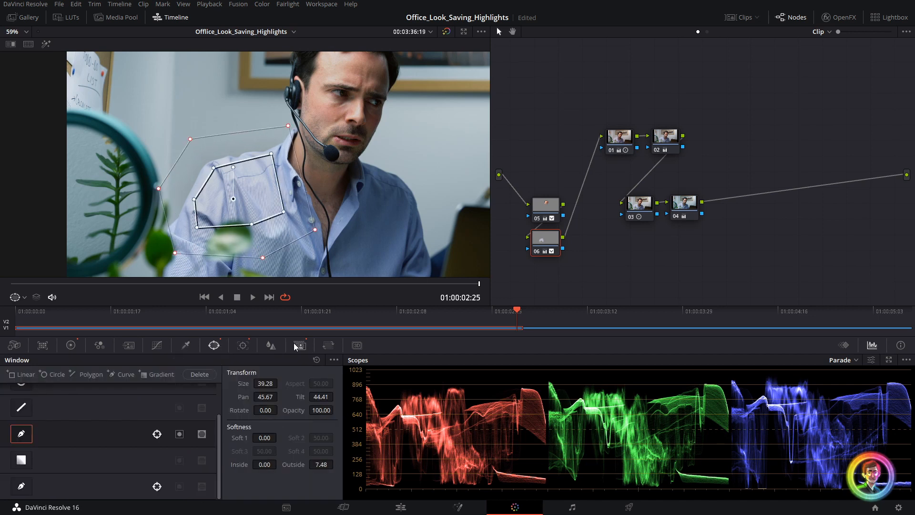
{"action": "left_click", "coordinate": [300, 346]}
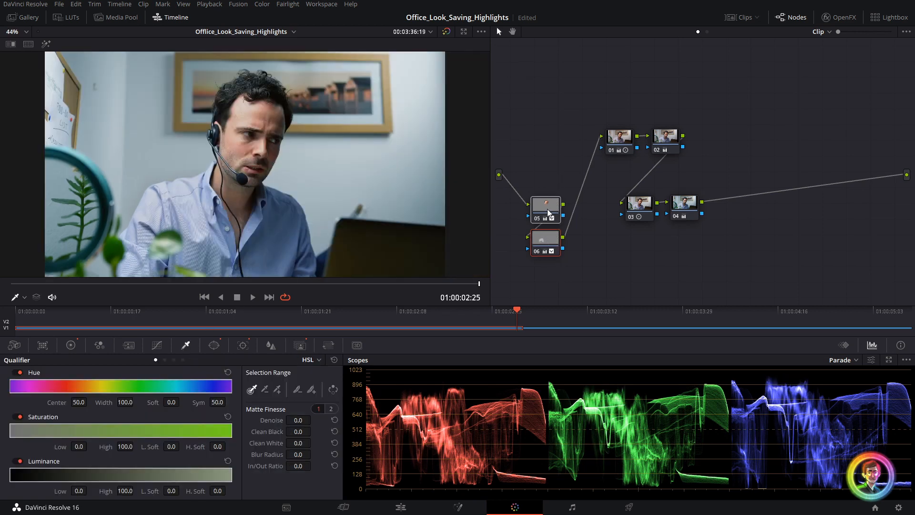
- Combine nodes 05 and 06 into one compound node labelled 'Shapes'
{"action": "right_click", "coordinate": [545, 209]}
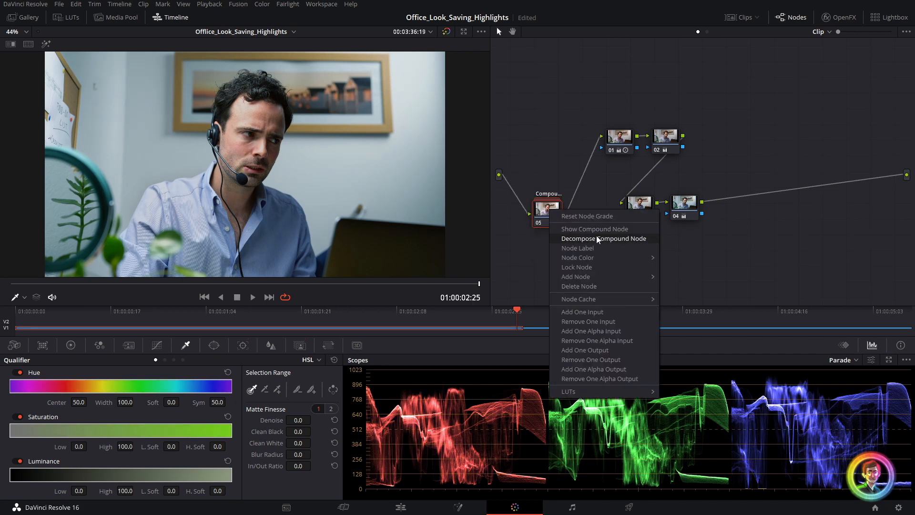
{"action": "left_click", "coordinate": [604, 238]}
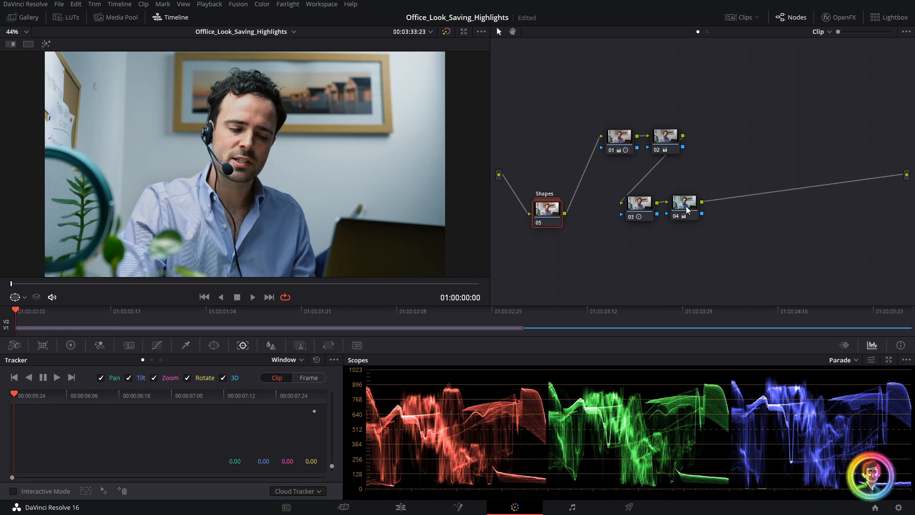
- Add vignette node 06 after node 04: inverted soft circle window (softness 11.18), gamma -0.08
{"action": "left_click", "coordinate": [684, 207]}
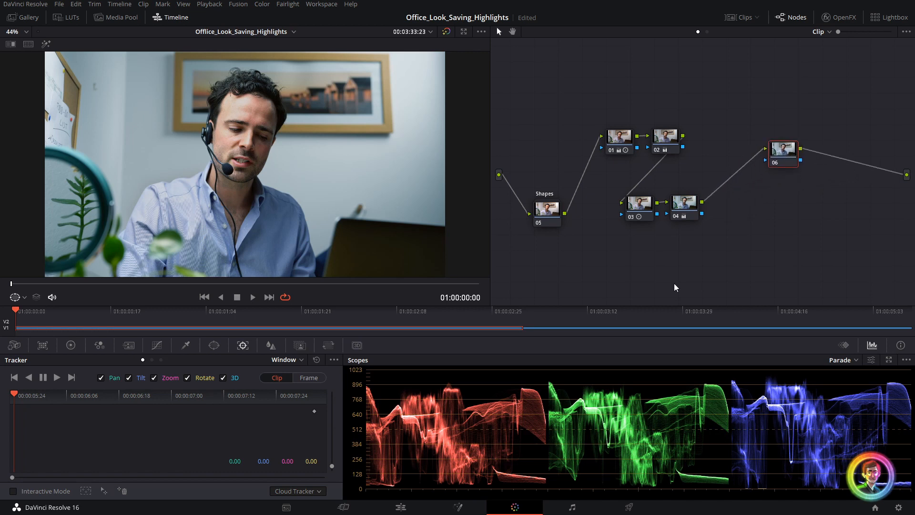
{"action": "left_click", "coordinate": [213, 345]}
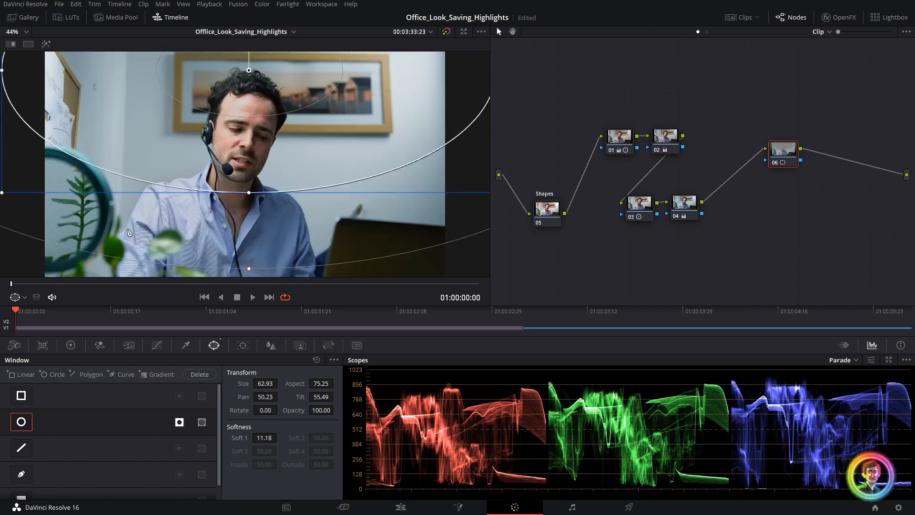
{"action": "left_click", "coordinate": [70, 345]}
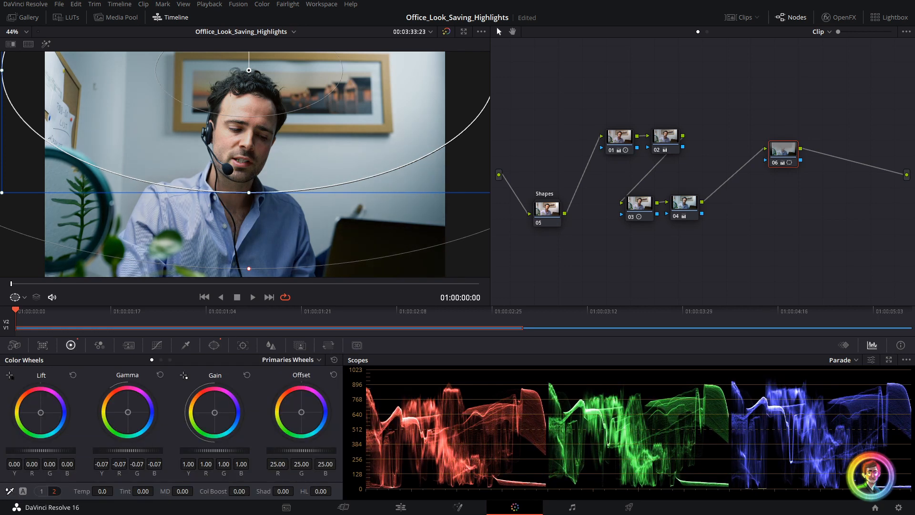
{"action": "left_click", "coordinate": [16, 297]}
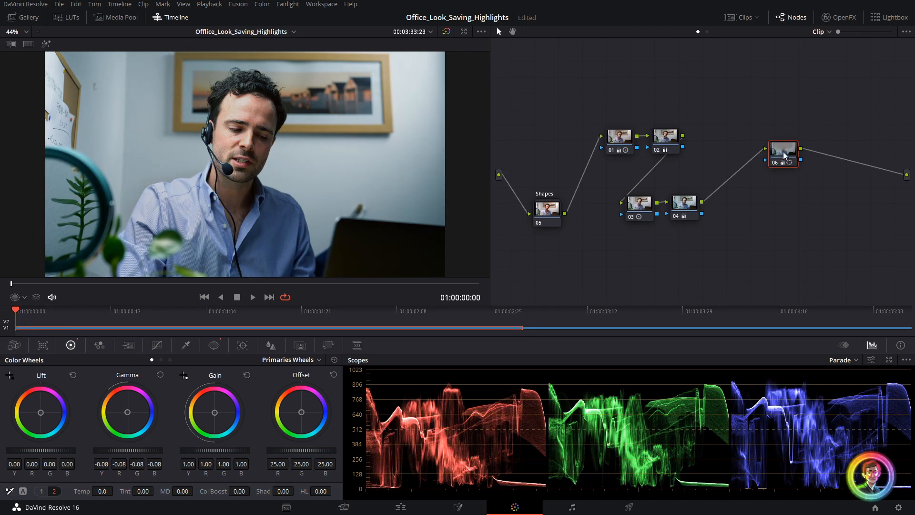
- Add serial node 07 after the vignette with contrast 1.074, pivot 0.485 and gamma 0.03
{"action": "right_click", "coordinate": [784, 151]}
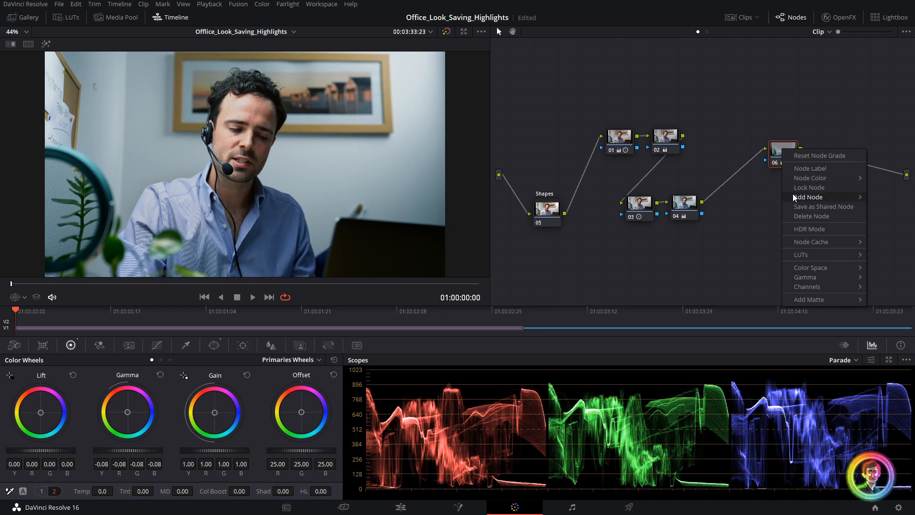
{"action": "left_click", "coordinate": [810, 197]}
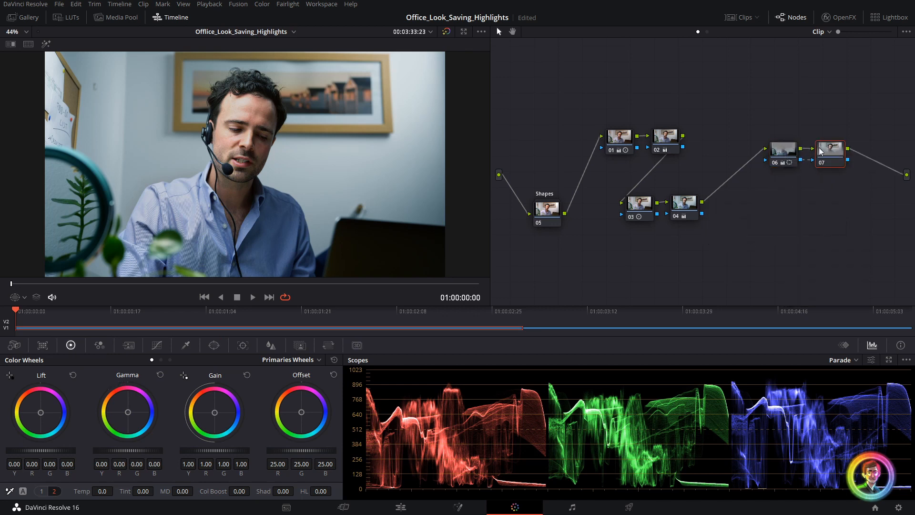
{"action": "mouse_move", "coordinate": [836, 151]}
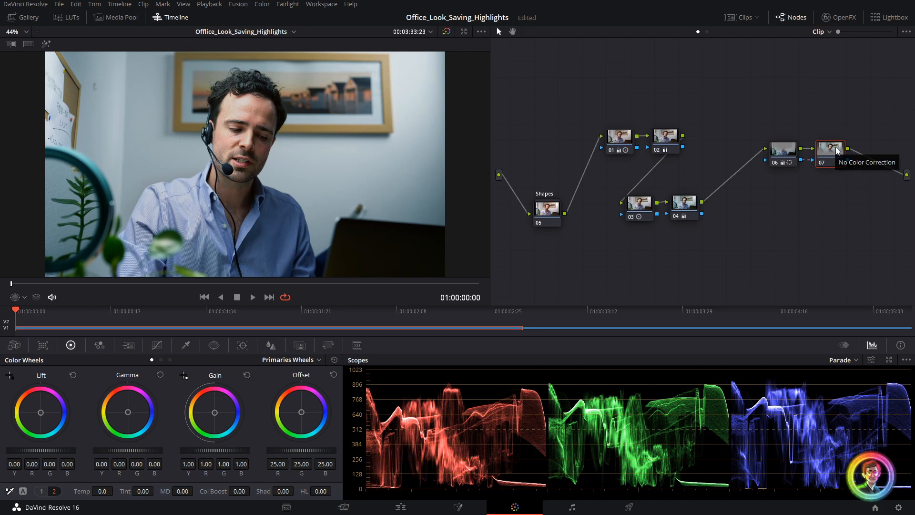
{"action": "left_click_drag", "start_coordinate": [214, 412], "coordinate": [223, 406]}
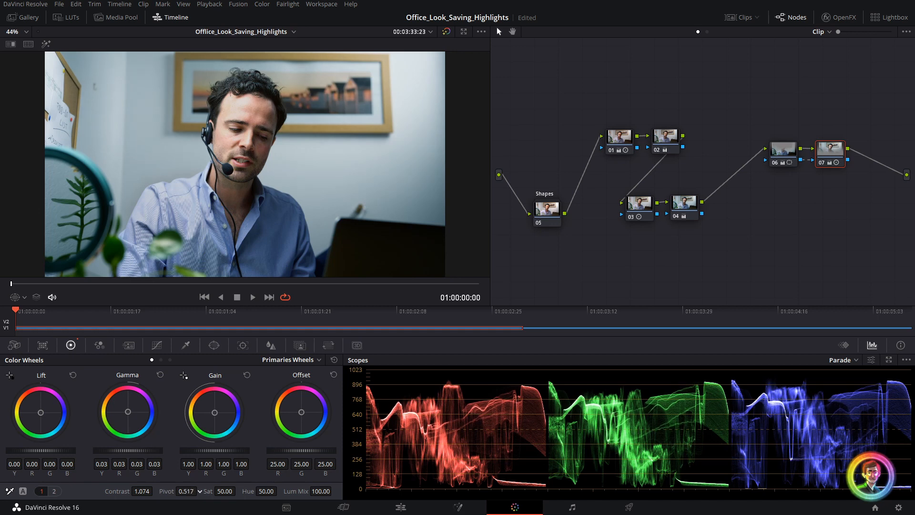
{"action": "left_click_drag", "start_coordinate": [186, 491], "coordinate": [175, 501]}
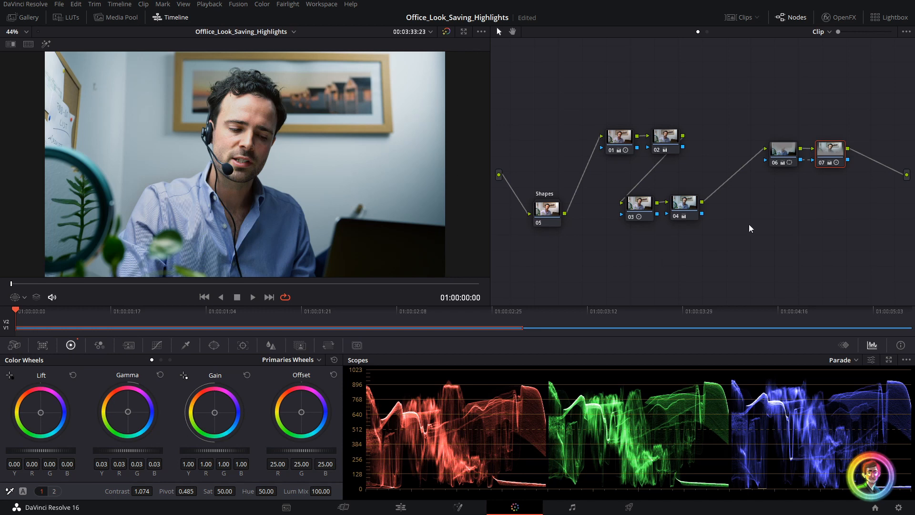
{"action": "right_click", "coordinate": [830, 148]}
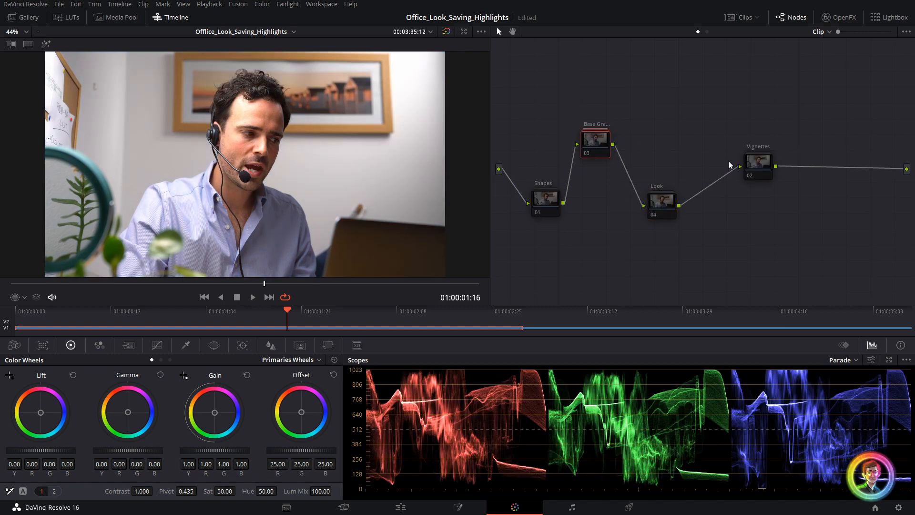
{"action": "left_click", "coordinate": [595, 142]}
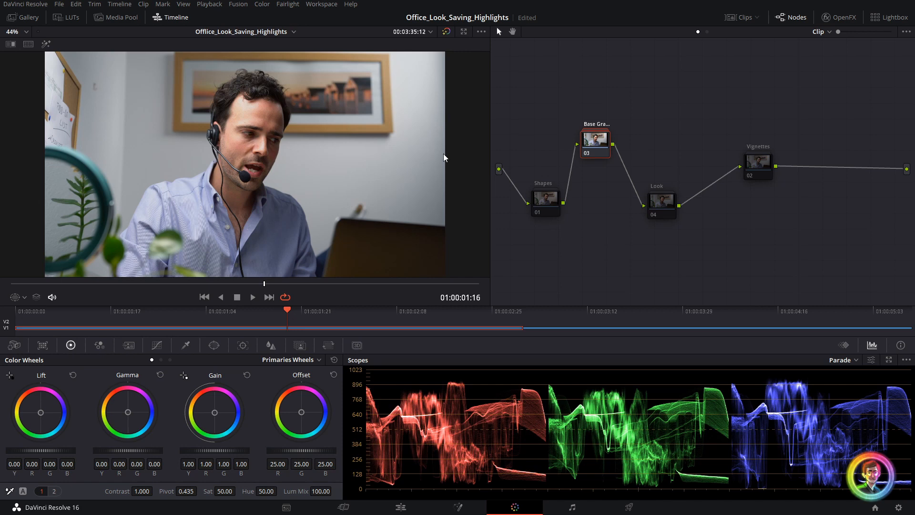
{"action": "mouse_move", "coordinate": [621, 138]}
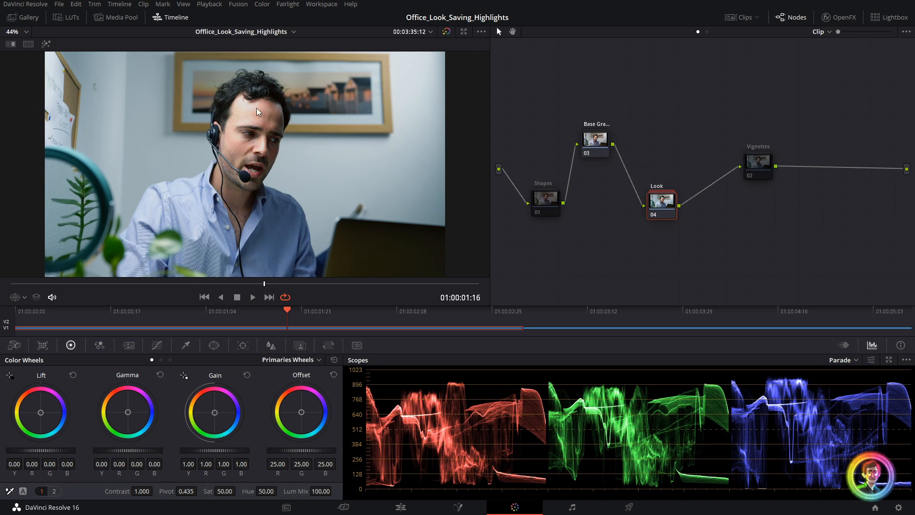
{"action": "left_click", "coordinate": [544, 198]}
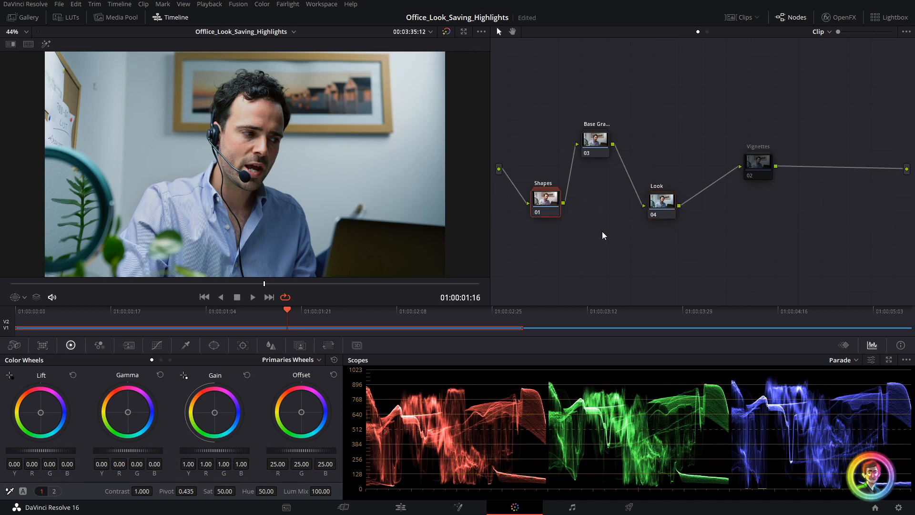
{"action": "left_click", "coordinate": [757, 161]}
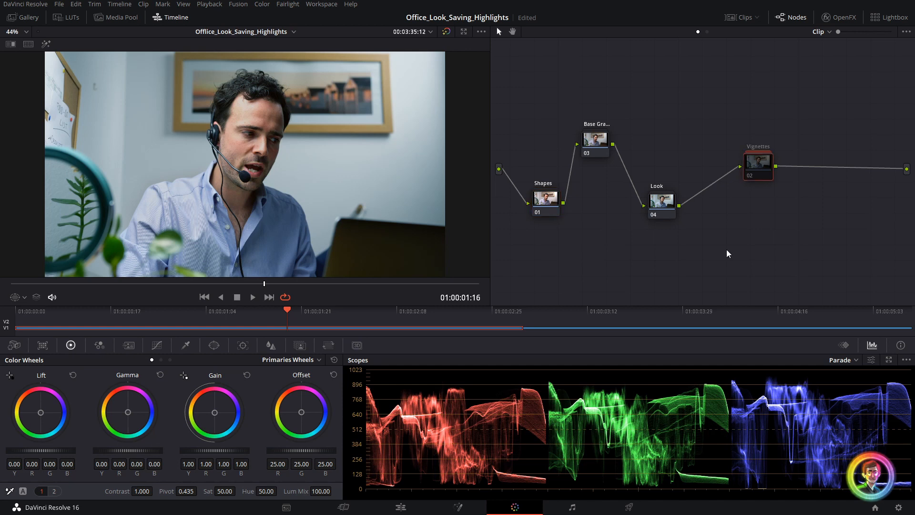